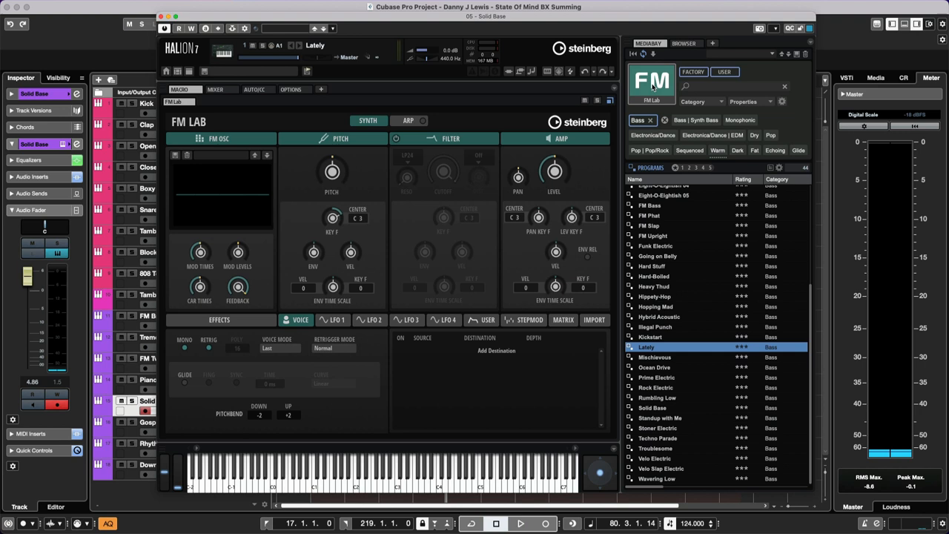
pyautogui.moveTo(669, 356)
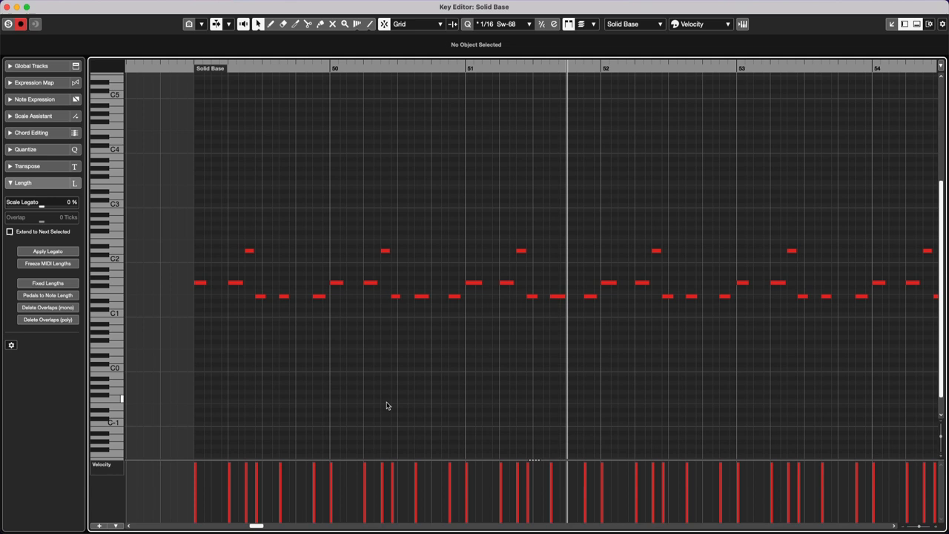
# - Scroll along the Solid Base bassline in the Key Editor to review its notes
pyautogui.hscroll(3)
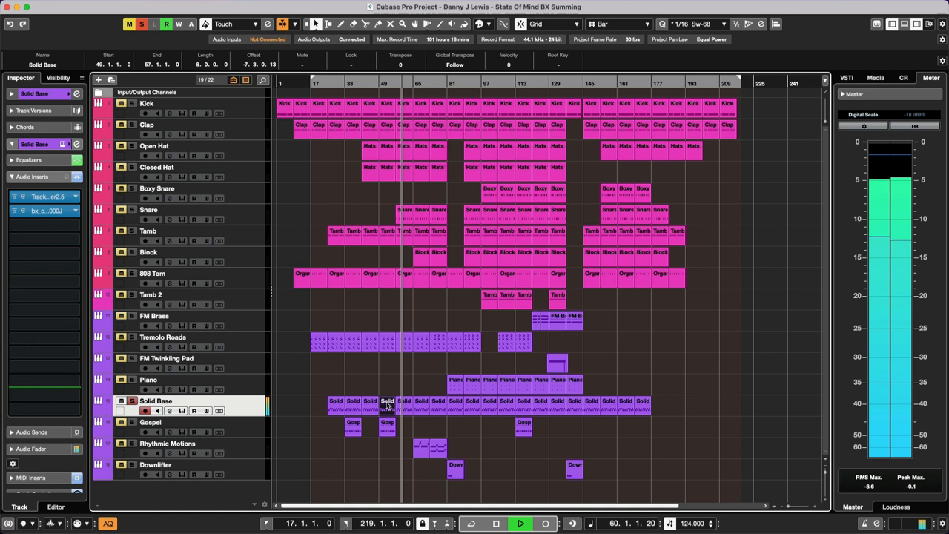
# - Bring up the MixConsole with every channel's faders, panners and inserts
pyautogui.click(496, 524)
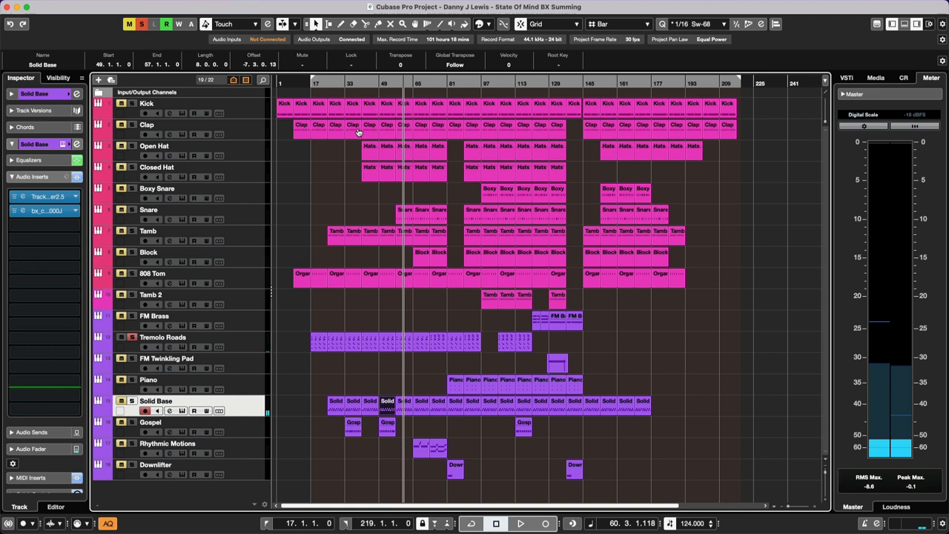
pyautogui.click(521, 524)
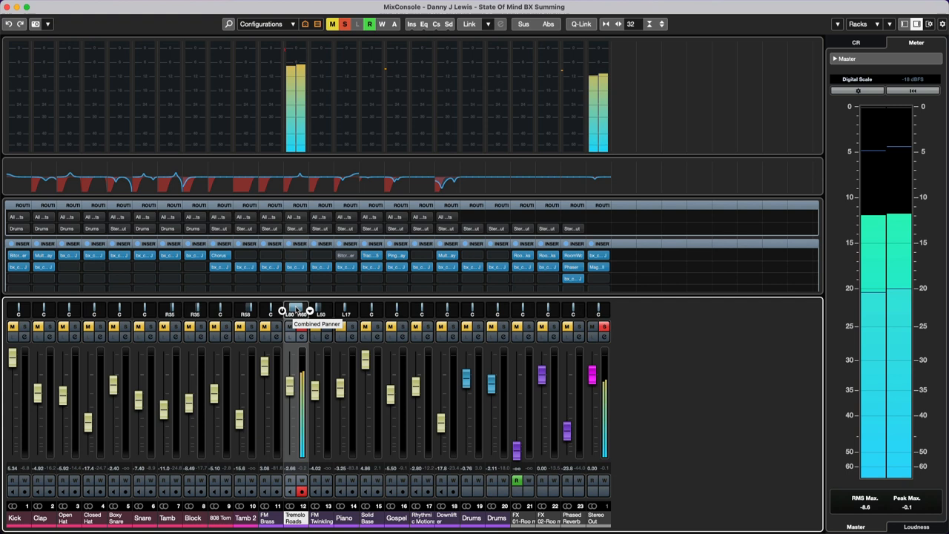
# - Switch the Tremolo Roads channel to a Stereo Balance Panner
pyautogui.rightClick(289, 310)
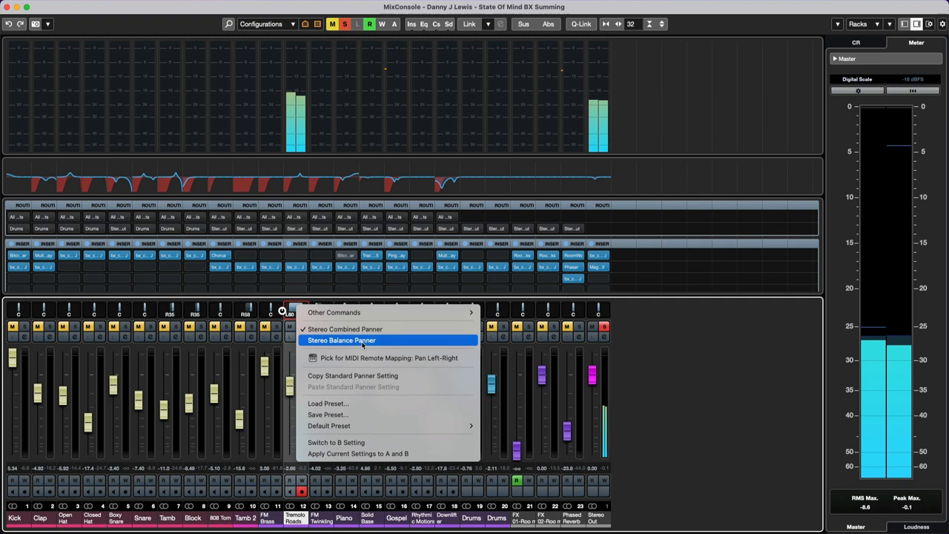
pyautogui.click(342, 340)
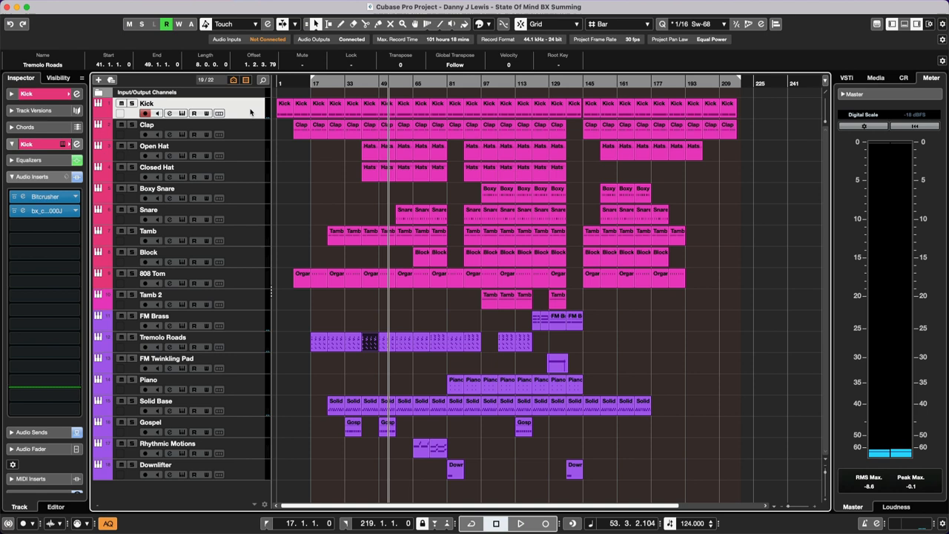
pyautogui.moveTo(255, 134)
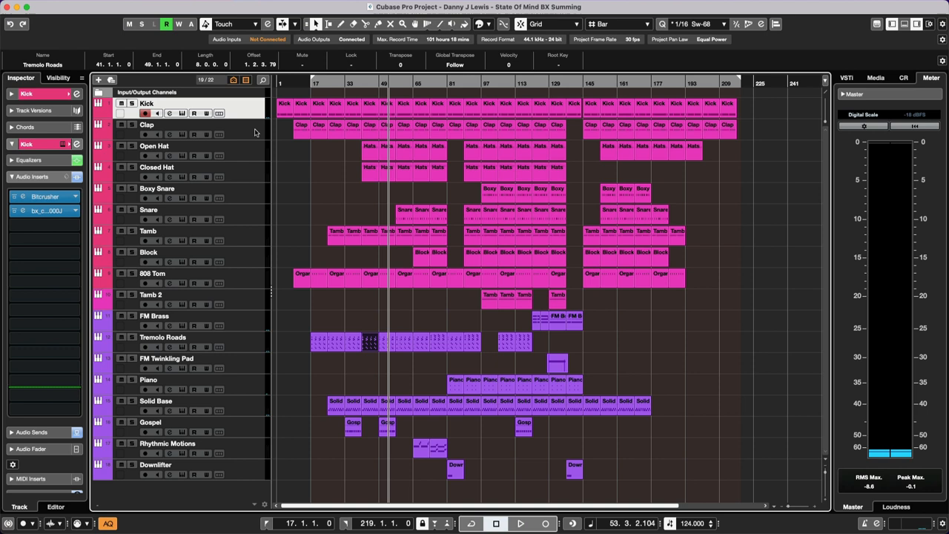
# - Select the Clap track so its insert effects, including the delay, show in the Inspector
pyautogui.click(521, 523)
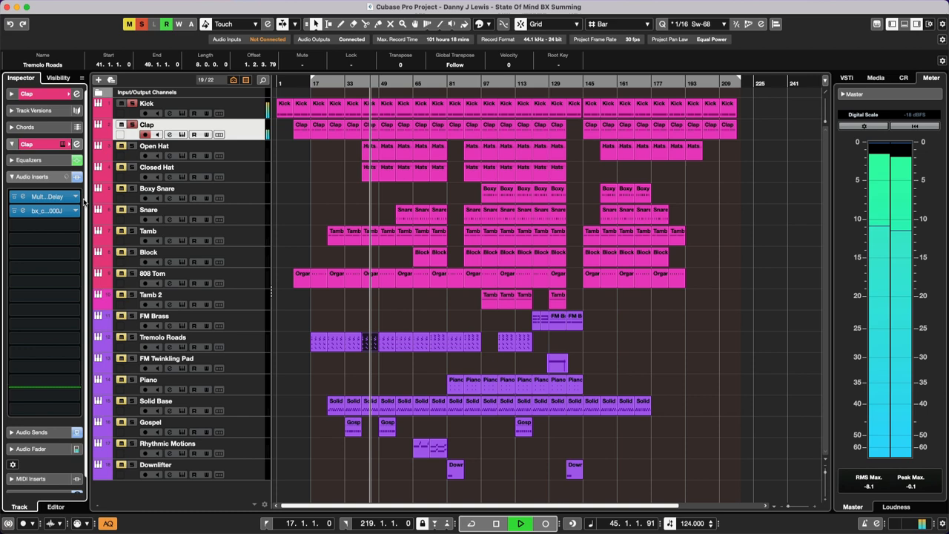
# - Bring up the track's HALion 7 instrument window showing its library program
pyautogui.doubleClick(47, 196)
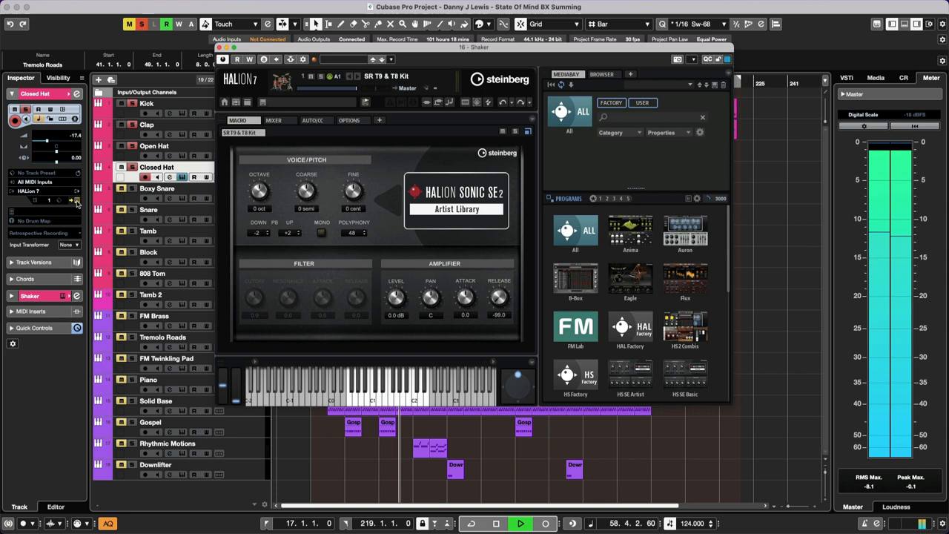
pyautogui.click(157, 187)
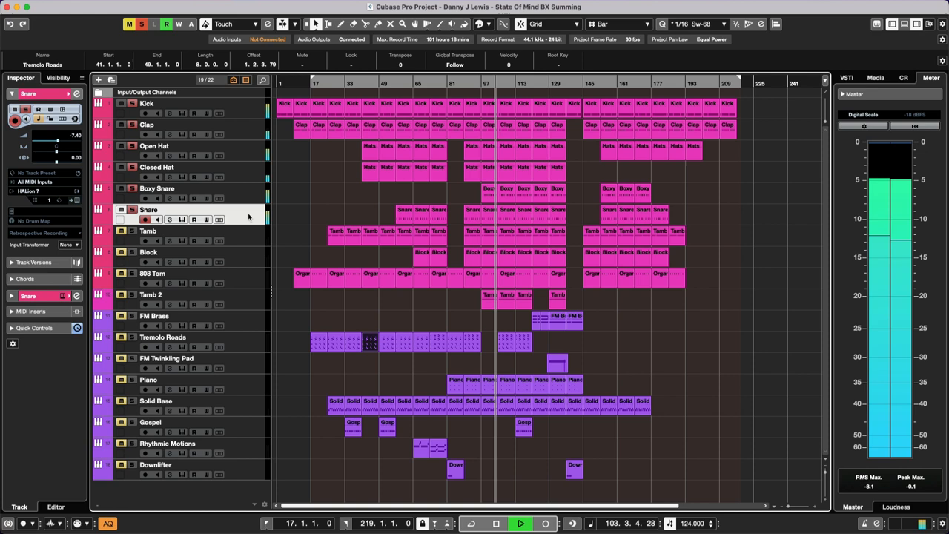
pyautogui.moveTo(220, 236)
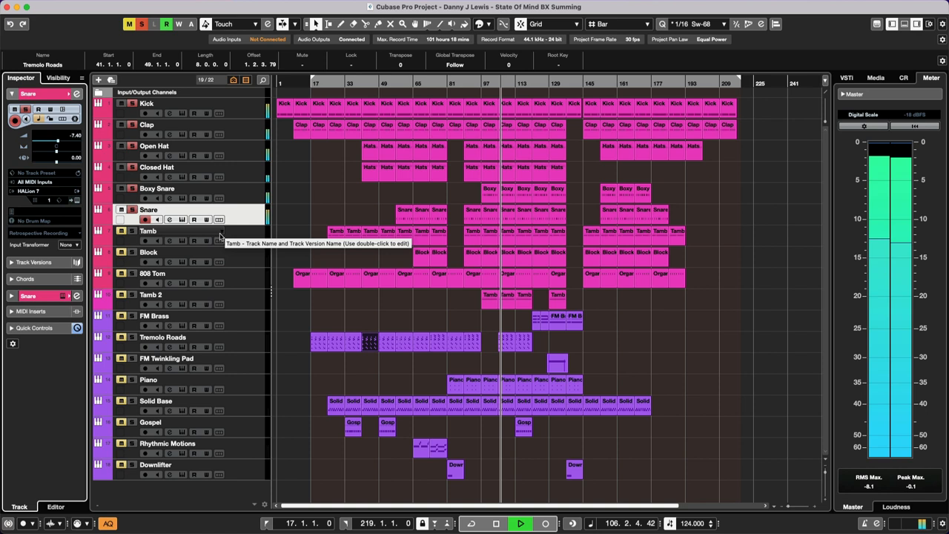
pyautogui.click(148, 232)
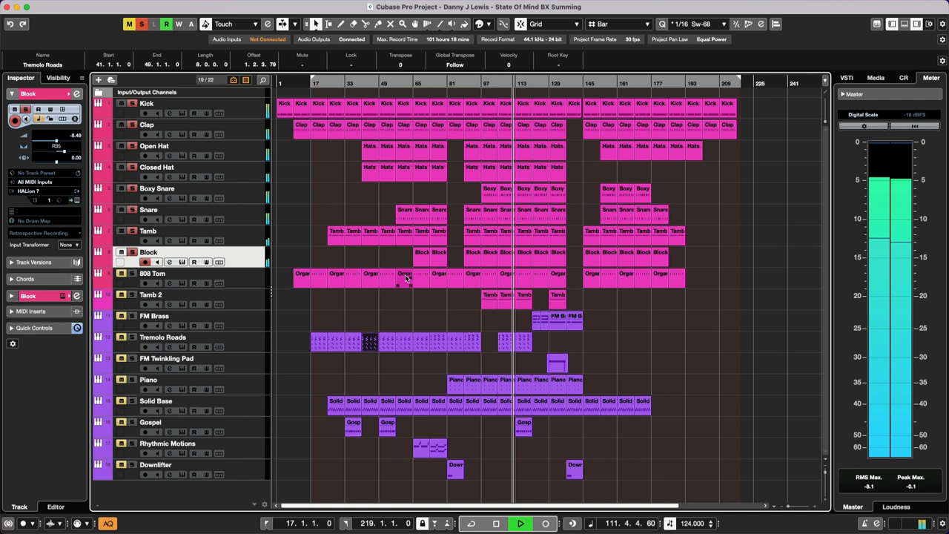
pyautogui.click(151, 273)
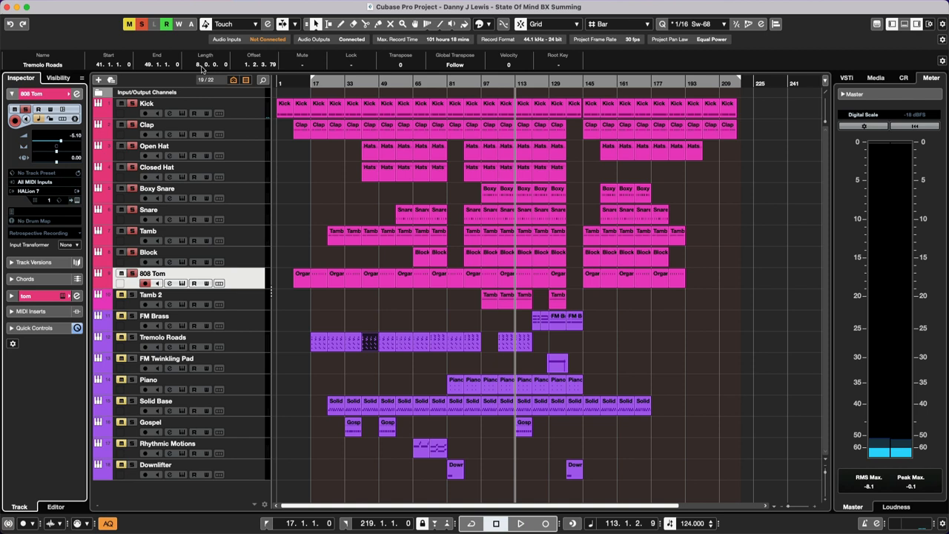
pyautogui.click(521, 524)
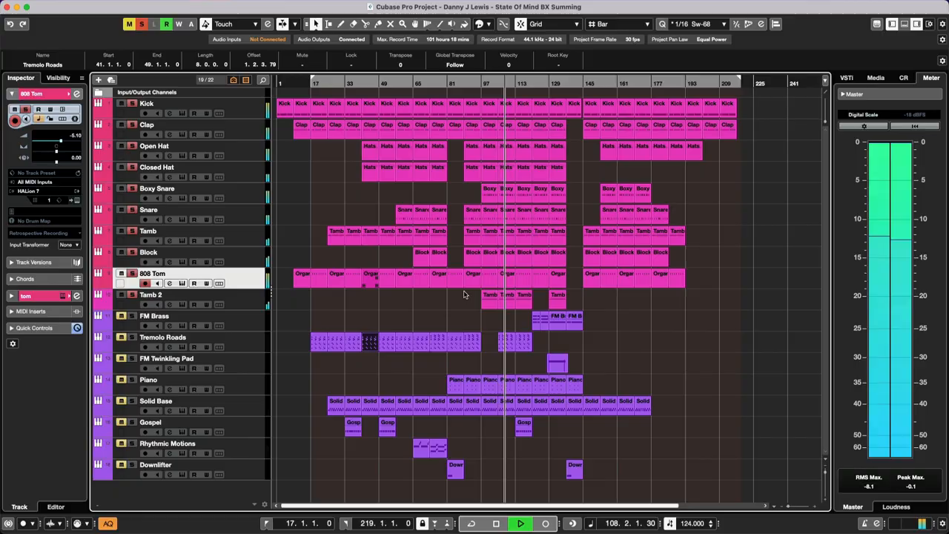
pyautogui.doubleClick(482, 294)
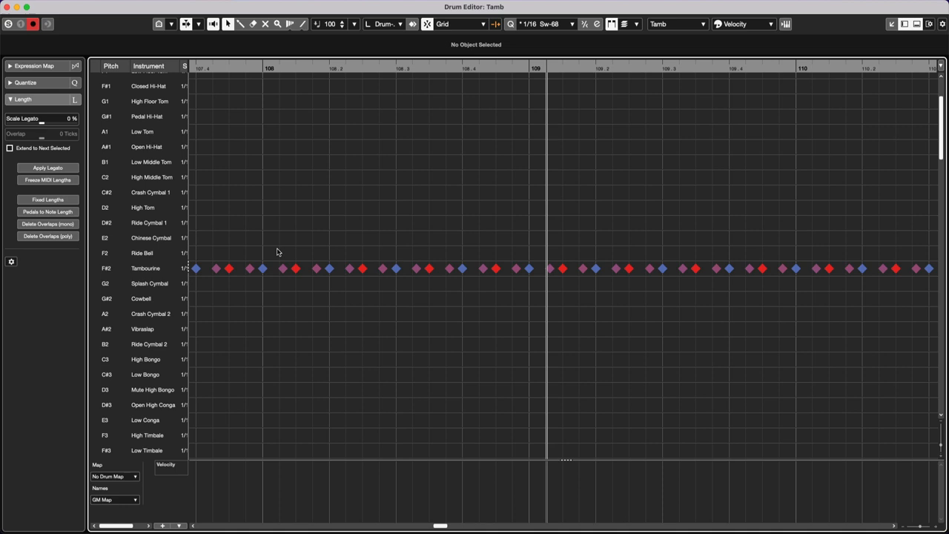
pyautogui.moveTo(531, 279)
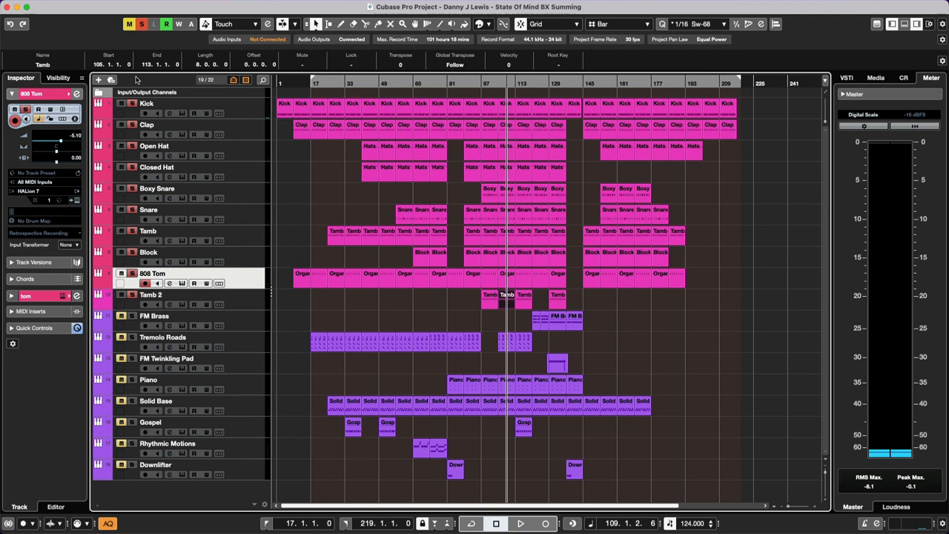
pyautogui.click(520, 523)
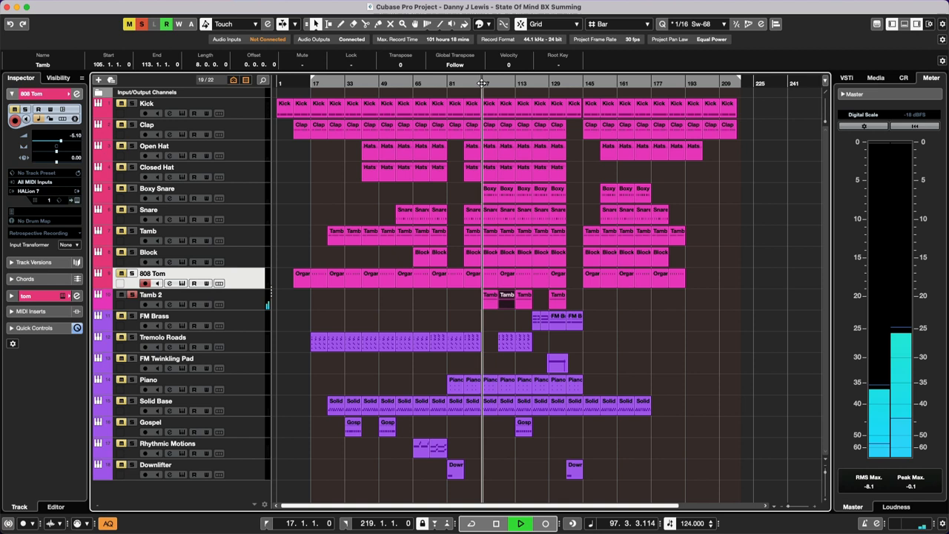
pyautogui.click(154, 316)
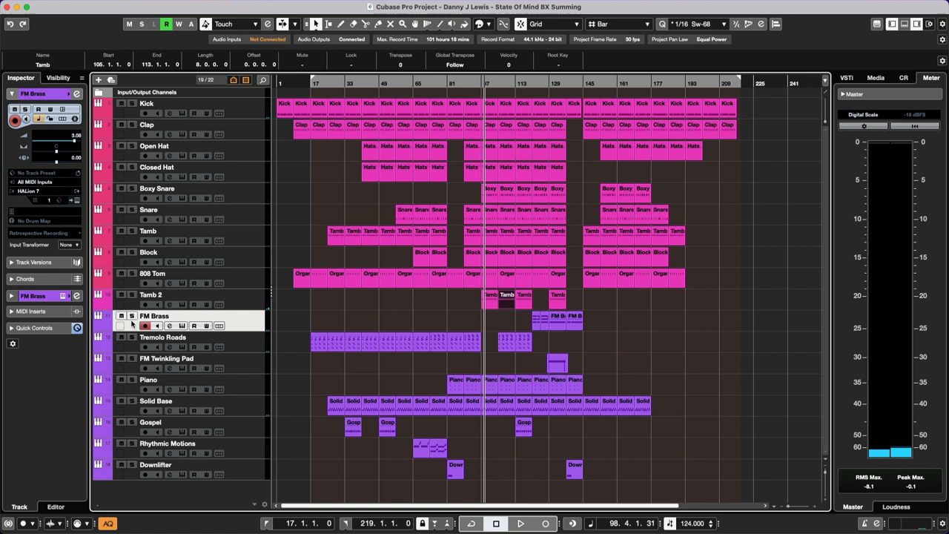
pyautogui.click(521, 523)
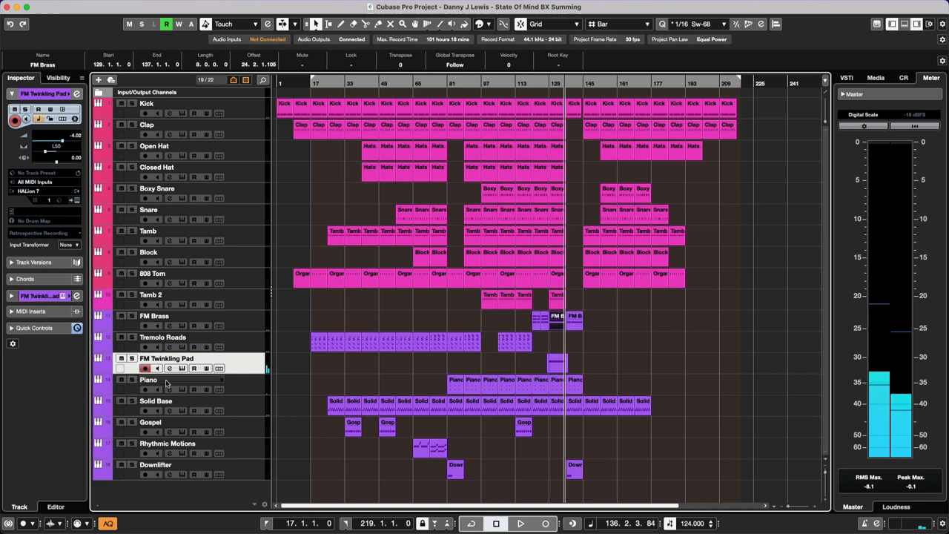
pyautogui.doubleClick(482, 380)
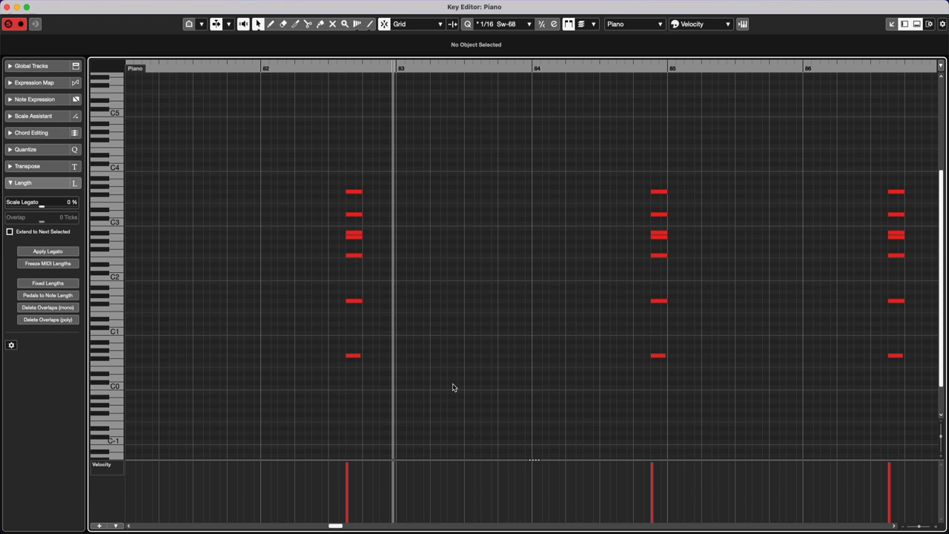
pyautogui.click(56, 507)
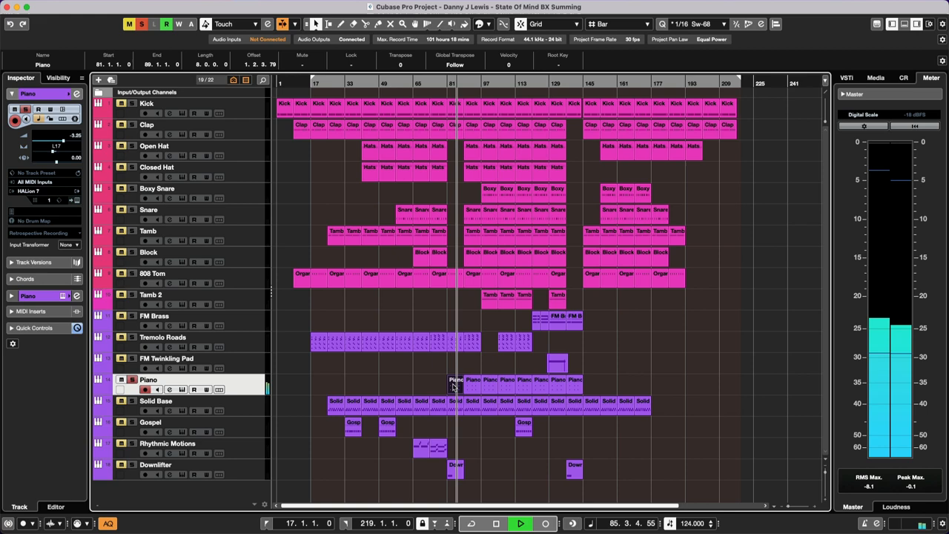
pyautogui.click(62, 296)
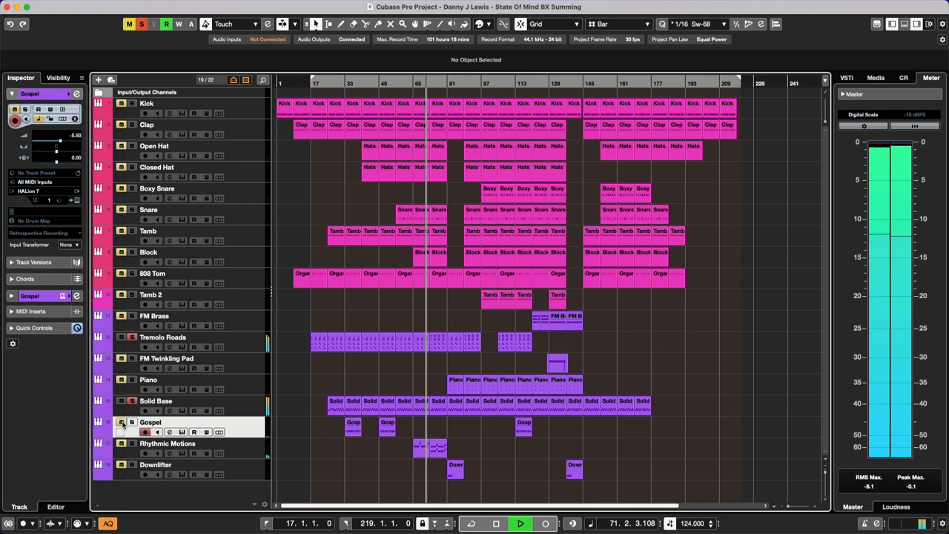
# - Show the Rhythmic Motions part's sustained chord notes in the Key Editor
pyautogui.doubleClick(433, 448)
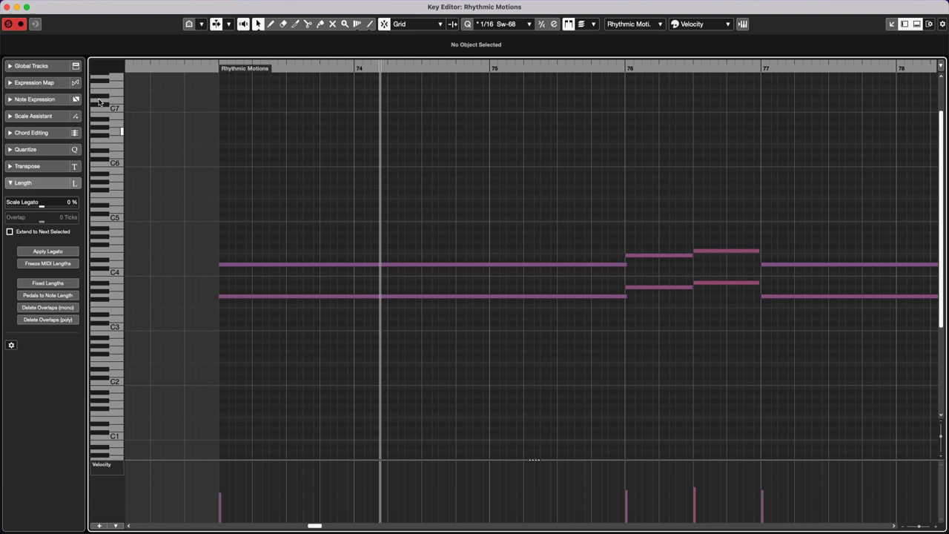